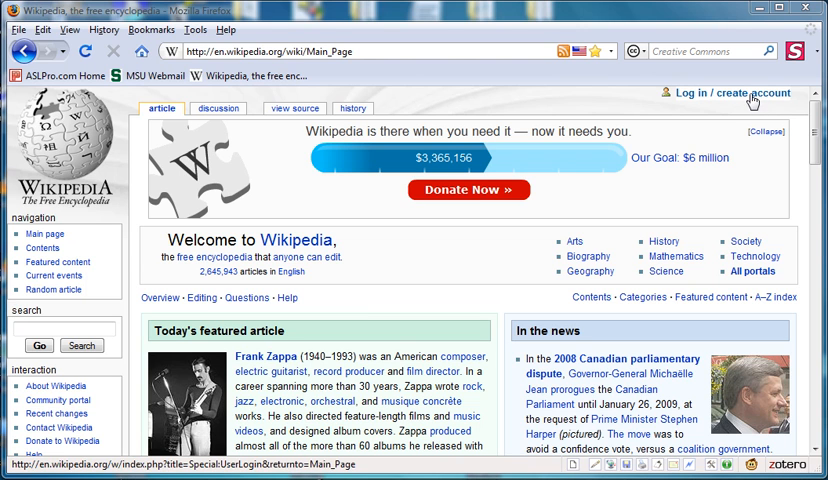
{"action": "mouse_move", "coordinate": [746, 96]}
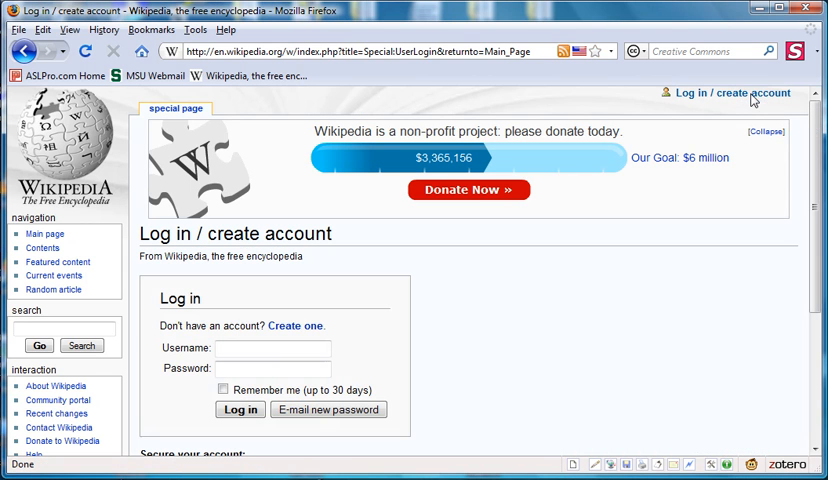
{"action": "mouse_move", "coordinate": [596, 278]}
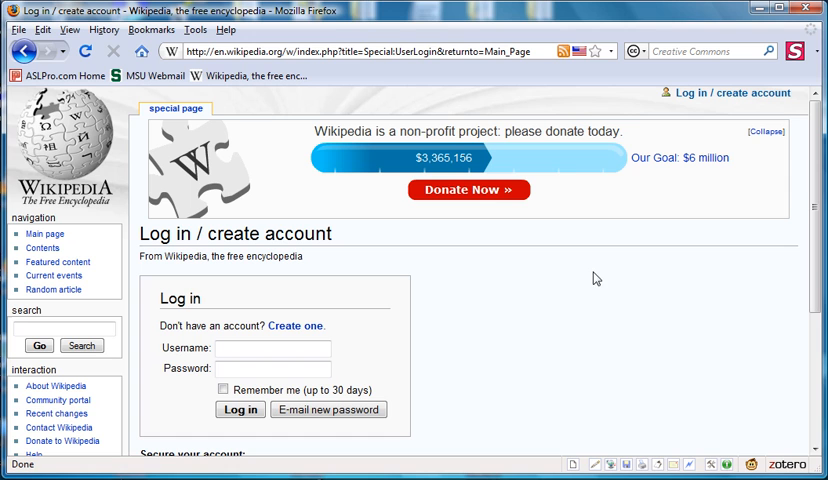
{"action": "mouse_move", "coordinate": [332, 328]}
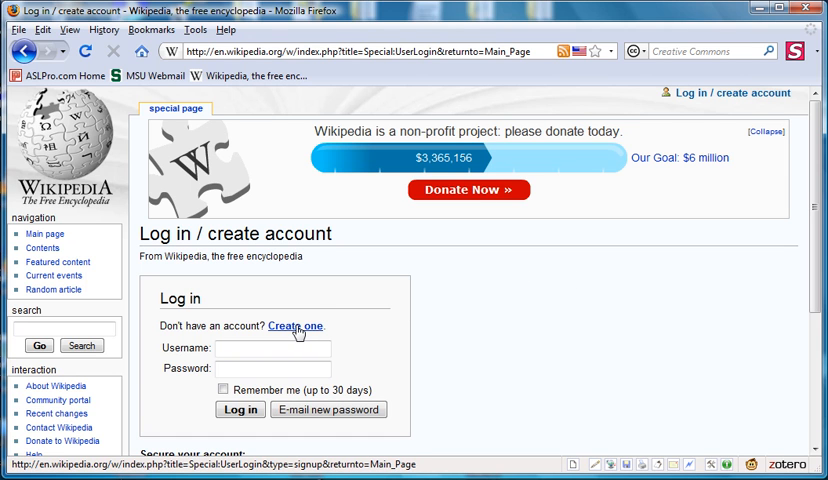
Switch to the create-account form and read through the username, privacy and password guidance.
{"action": "left_click", "coordinate": [294, 324]}
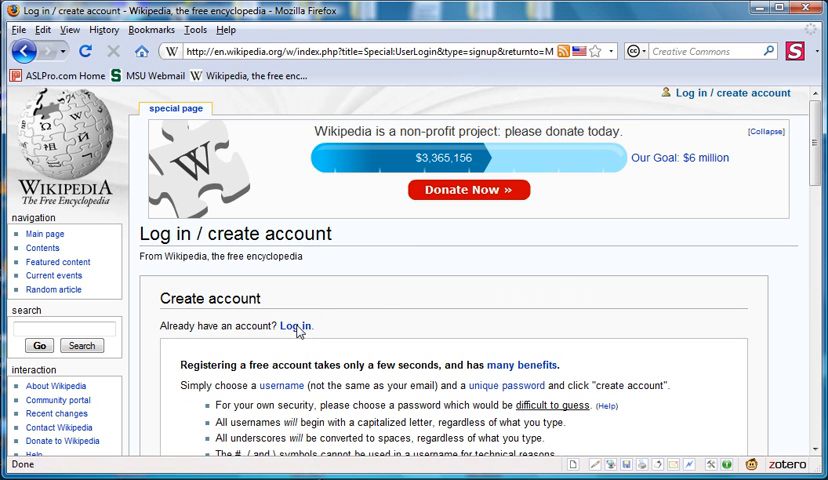
{"action": "mouse_move", "coordinate": [426, 326]}
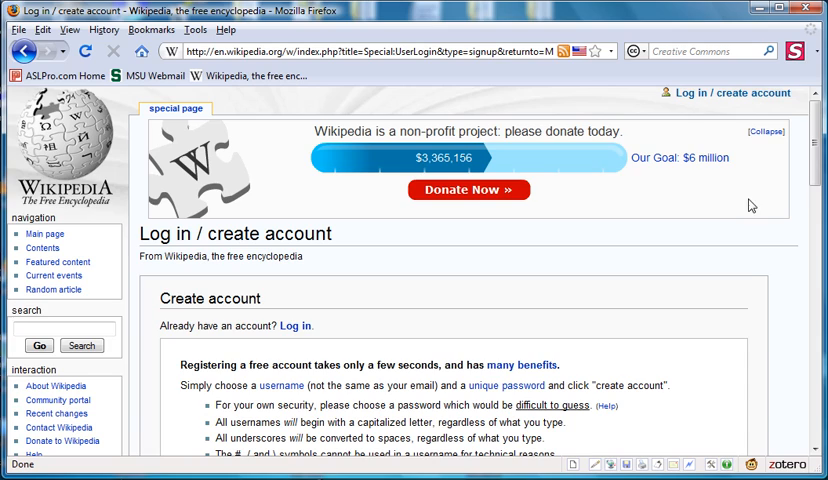
{"action": "scroll", "scroll_direction": "down", "scroll_amount": 3}
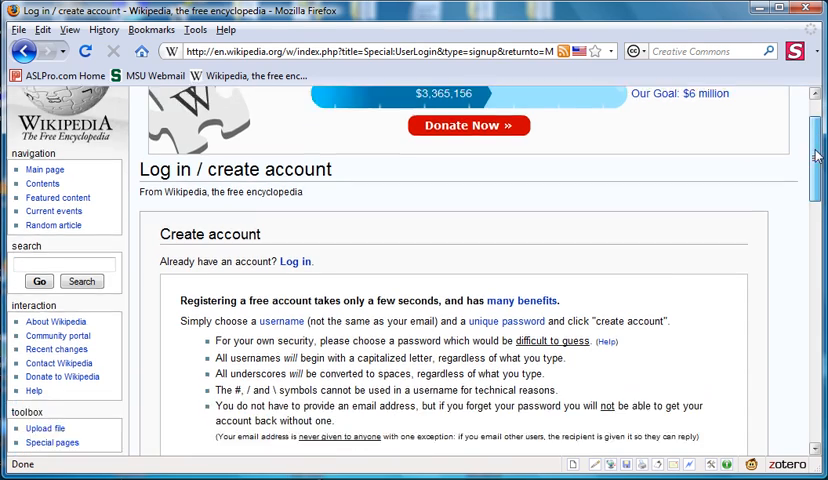
{"action": "scroll", "scroll_direction": "down", "scroll_amount": 3}
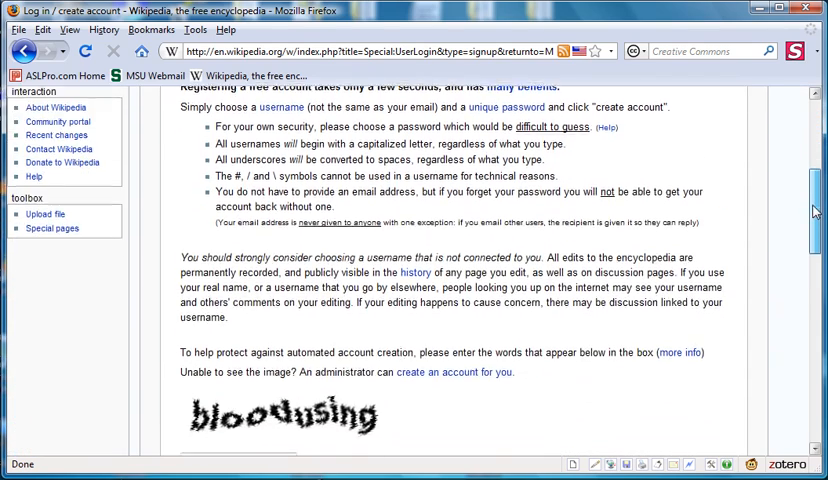
{"action": "scroll", "scroll_direction": "down", "scroll_amount": 3}
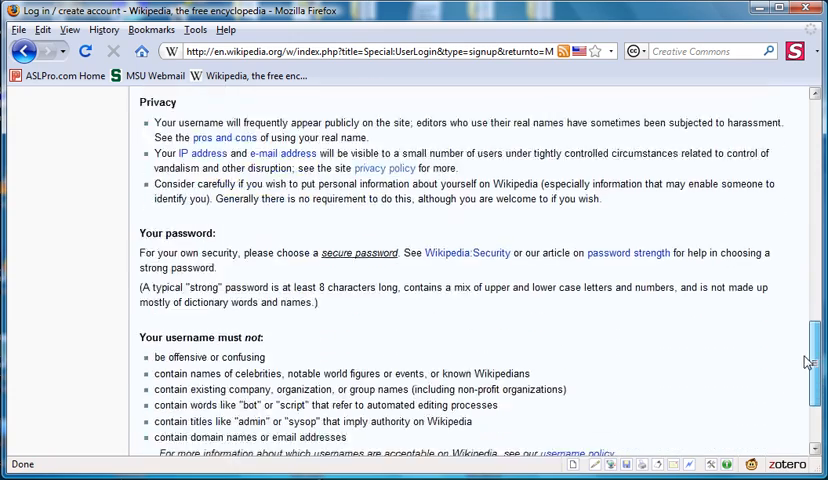
{"action": "scroll", "scroll_direction": "down", "scroll_amount": 3}
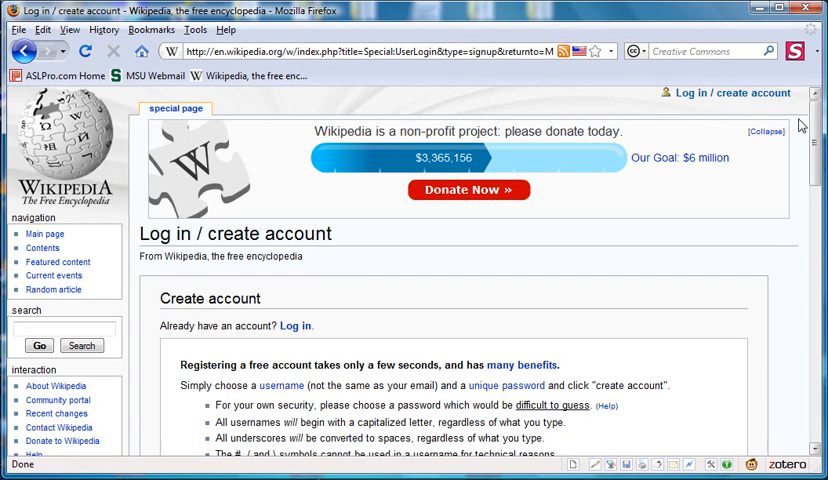
{"action": "mouse_move", "coordinate": [816, 190]}
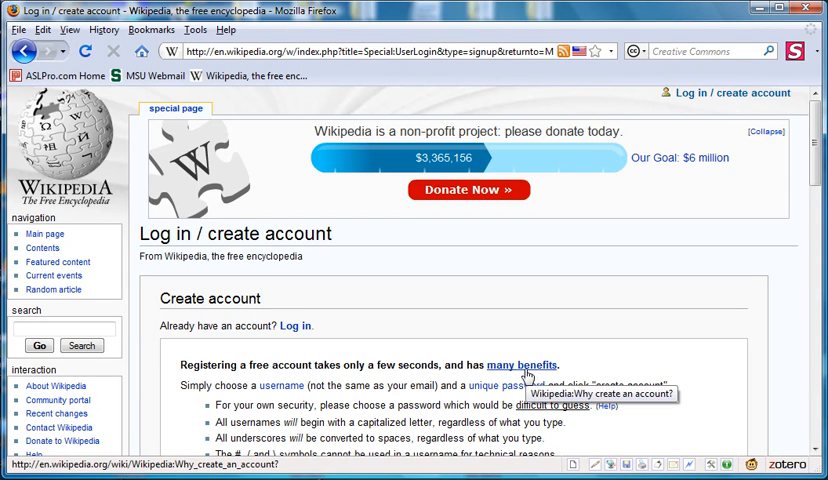
{"action": "mouse_move", "coordinate": [286, 392]}
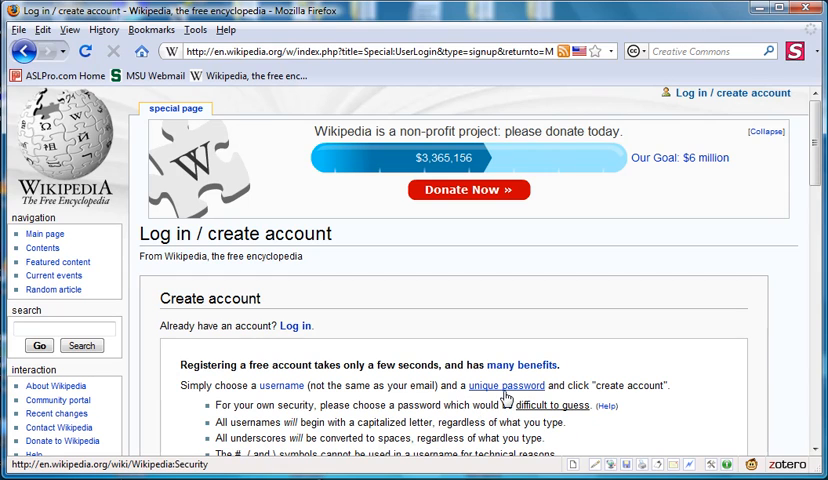
{"action": "mouse_move", "coordinate": [494, 408]}
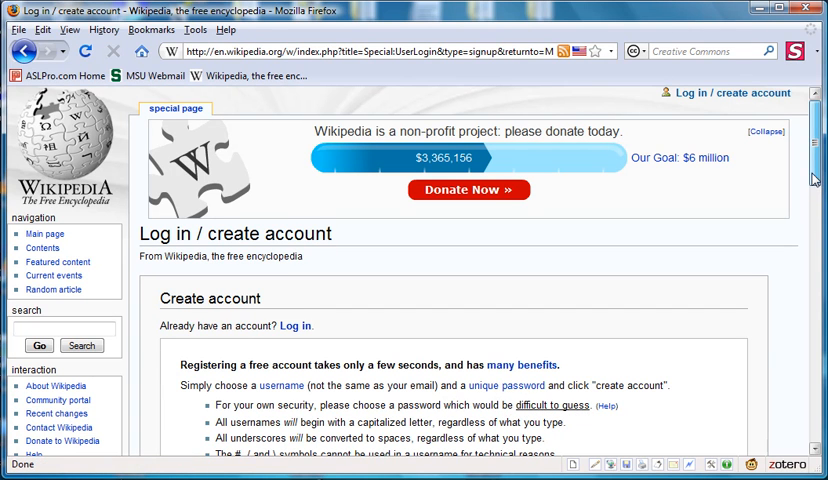
Enter the CAPTCHA word 'bloodusing' in the security check box.
{"action": "scroll", "scroll_direction": "down", "scroll_amount": 3}
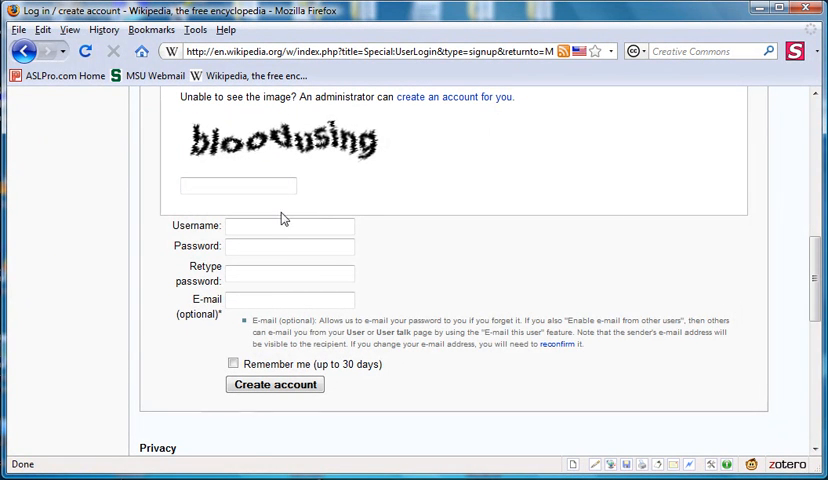
{"action": "left_click", "coordinate": [238, 186]}
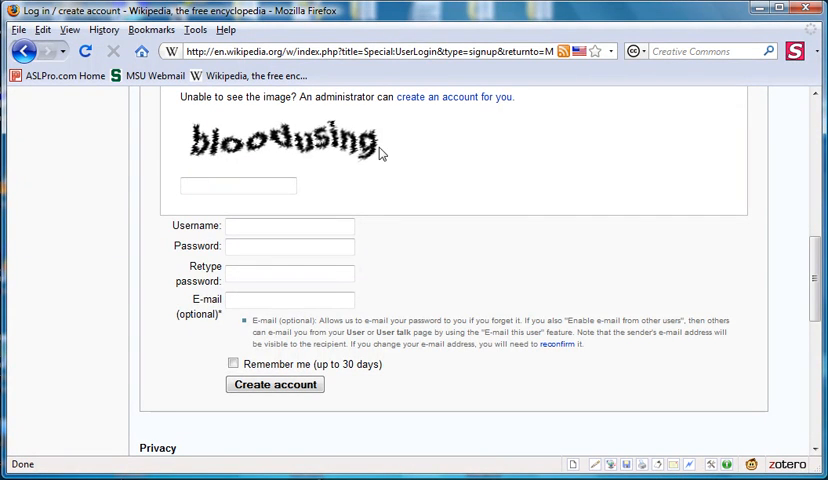
{"action": "left_click", "coordinate": [238, 188]}
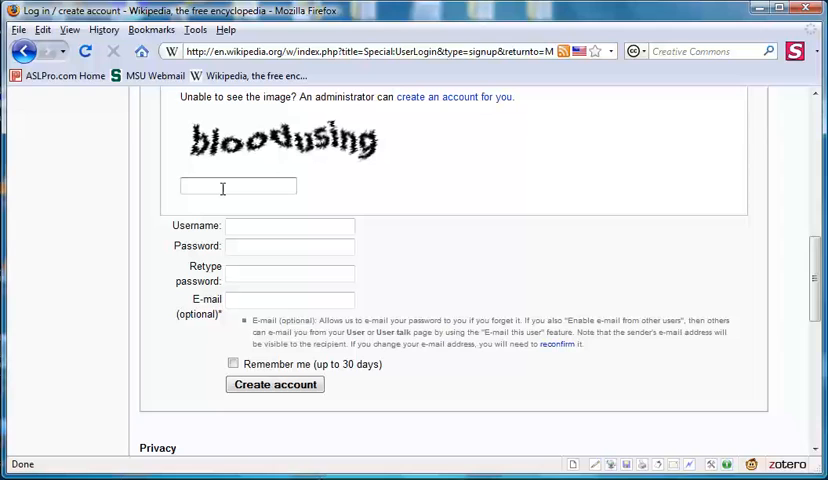
{"action": "left_click", "coordinate": [238, 186]}
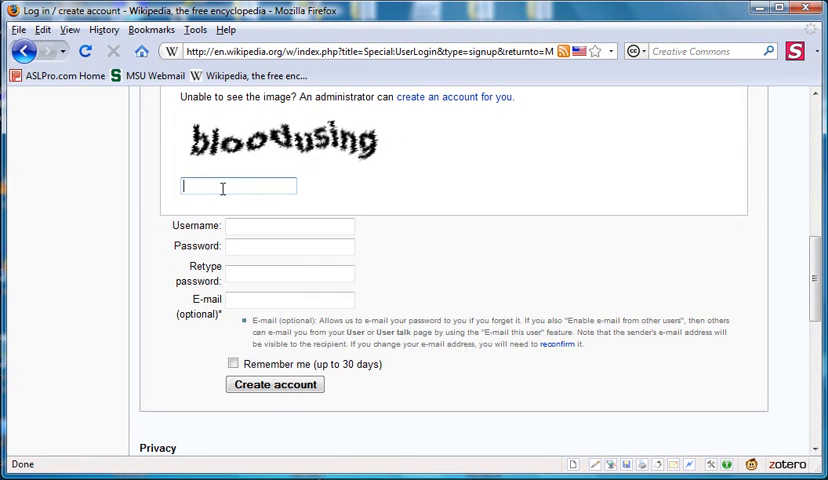
{"action": "type", "text": "blo"}
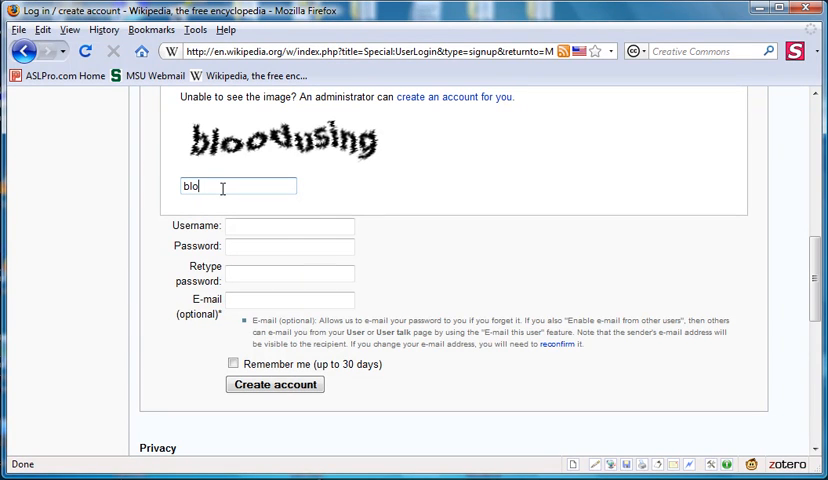
{"action": "type", "text": "odu"}
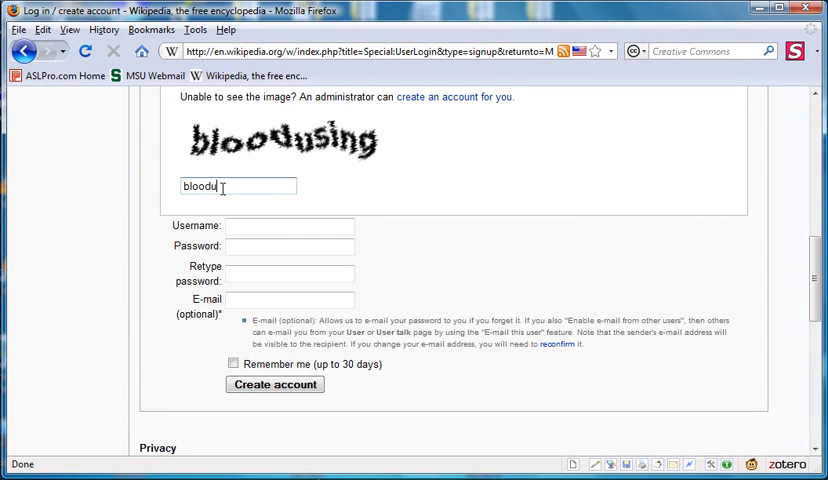
{"action": "type", "text": "sing"}
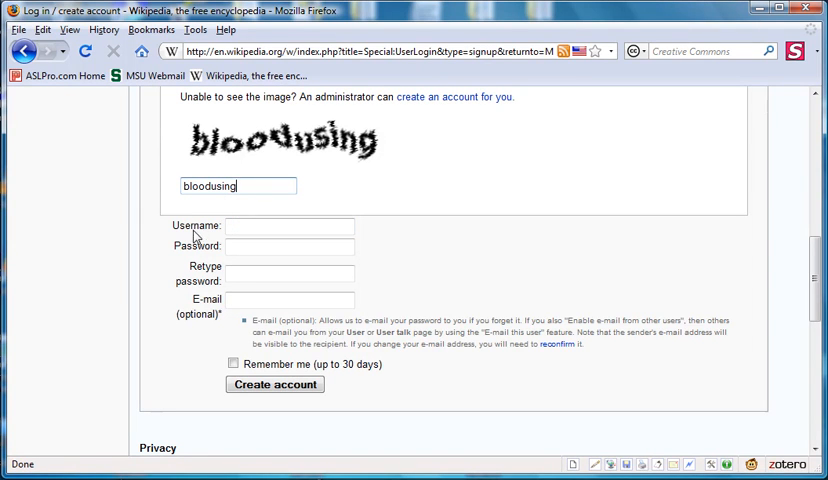
{"action": "mouse_move", "coordinate": [196, 268]}
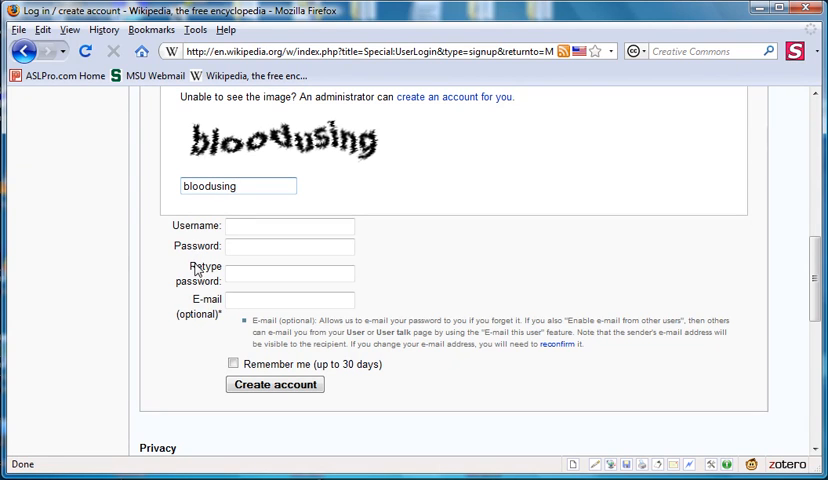
{"action": "mouse_move", "coordinate": [202, 308]}
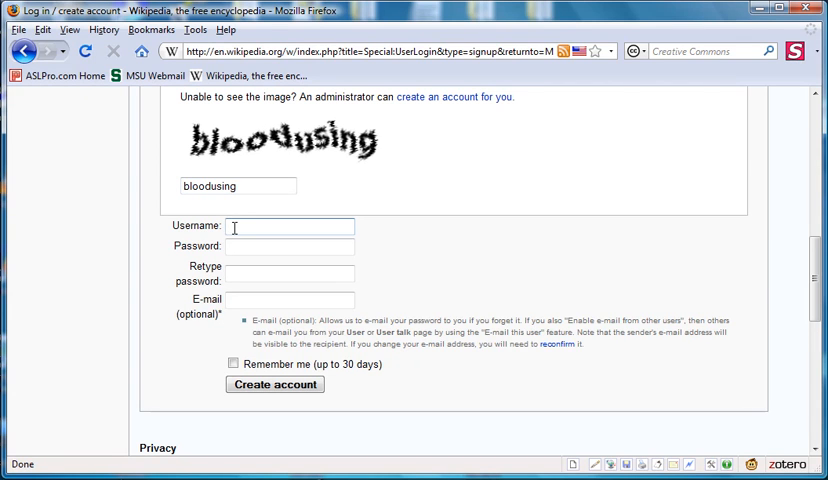
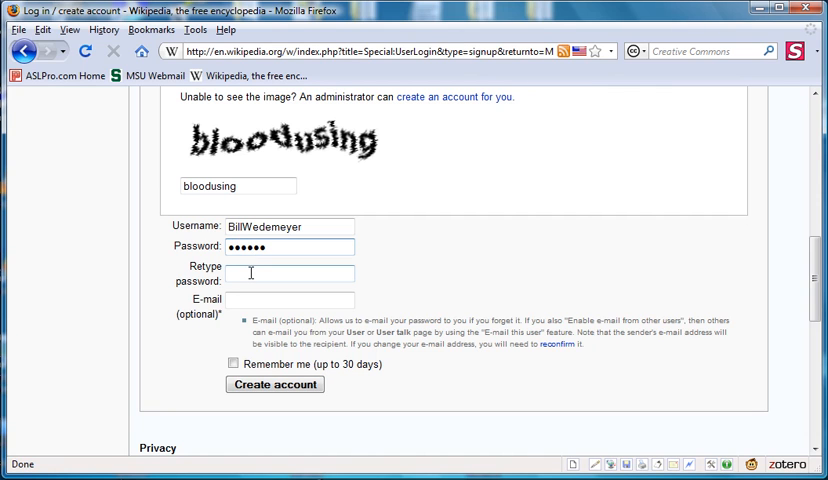
{"action": "type", "text": "•••••"}
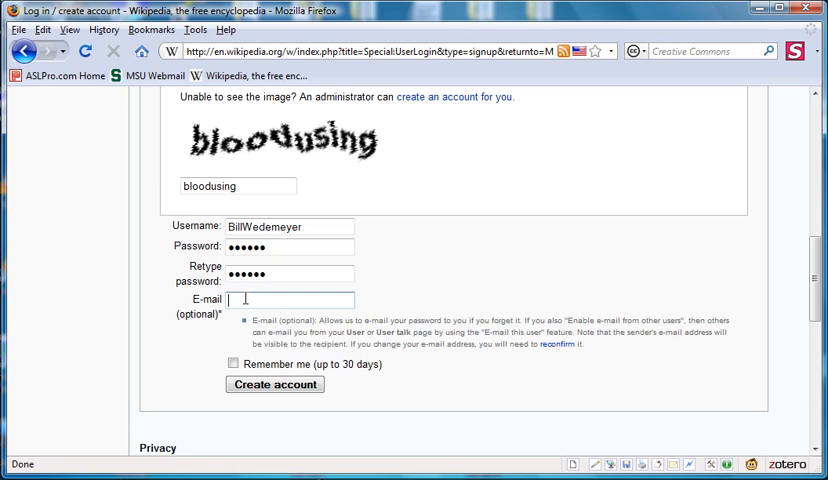
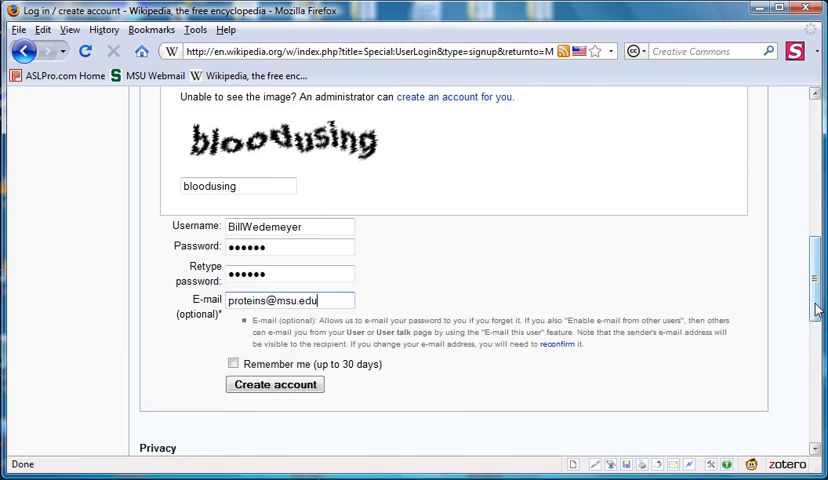
{"action": "scroll", "scroll_direction": "up", "scroll_amount": 3}
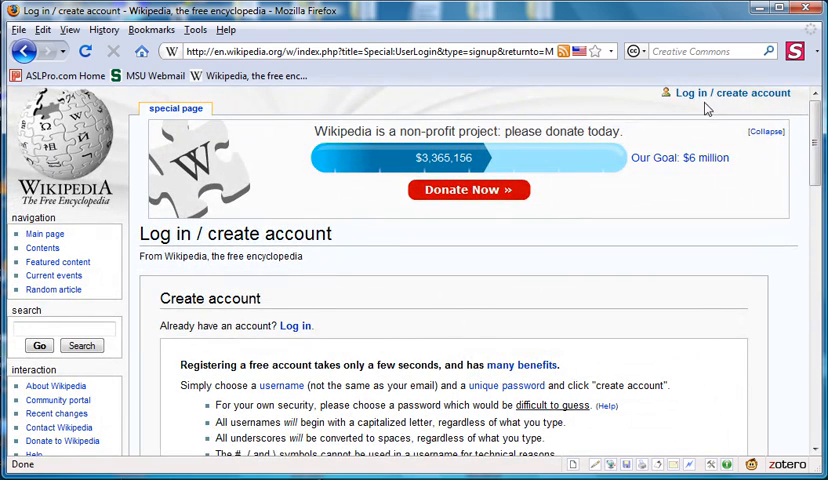
{"action": "mouse_move", "coordinate": [752, 100]}
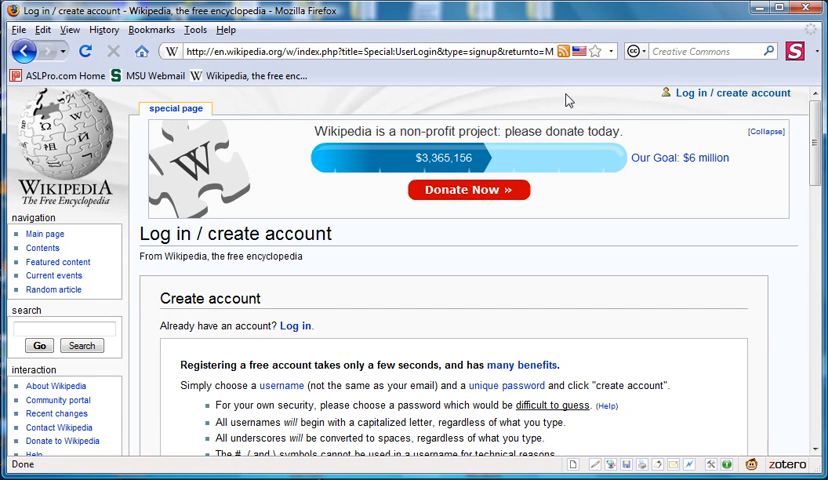
{"action": "mouse_move", "coordinate": [558, 98]}
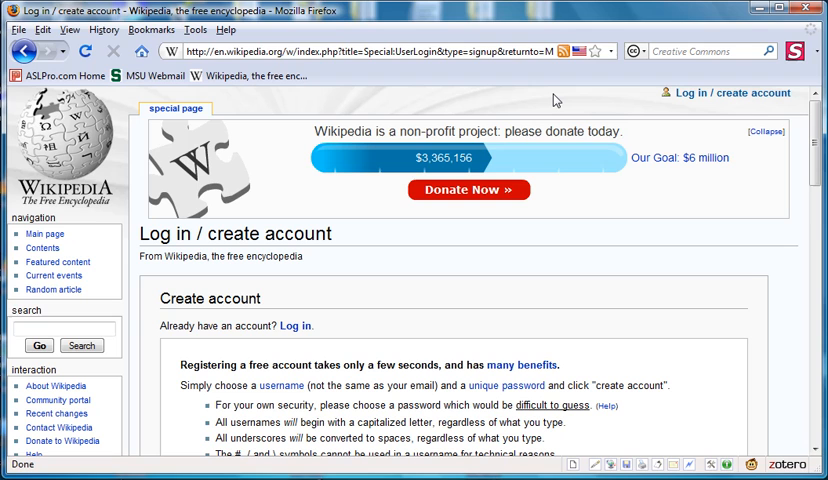